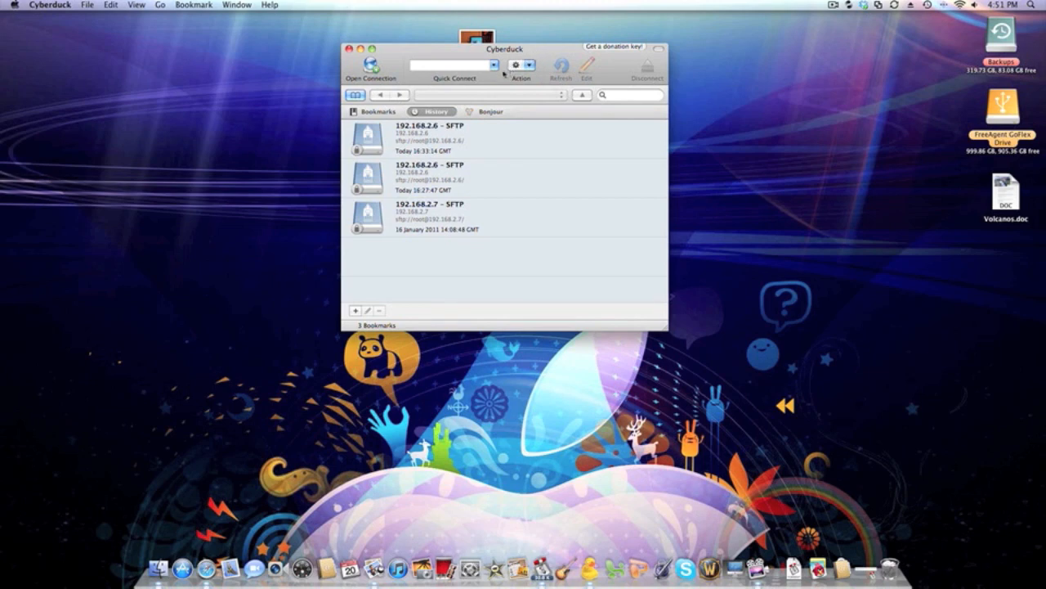
mouse_move(454, 139)
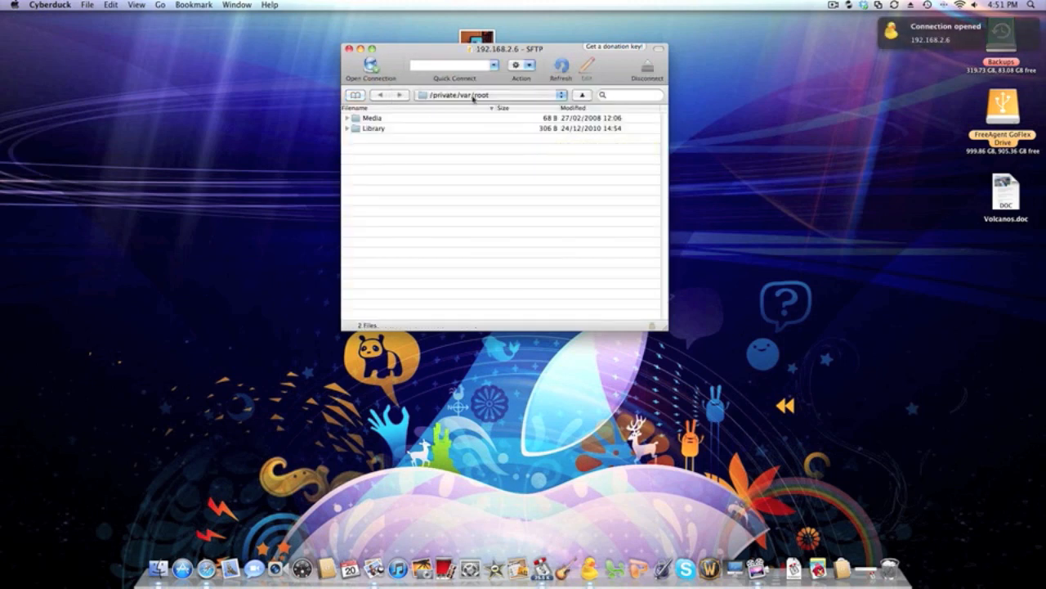
Step: Browse the iPad's SFTP listing into /private/var/mobile/Media/ROMs/SNES
double_click(373, 128)
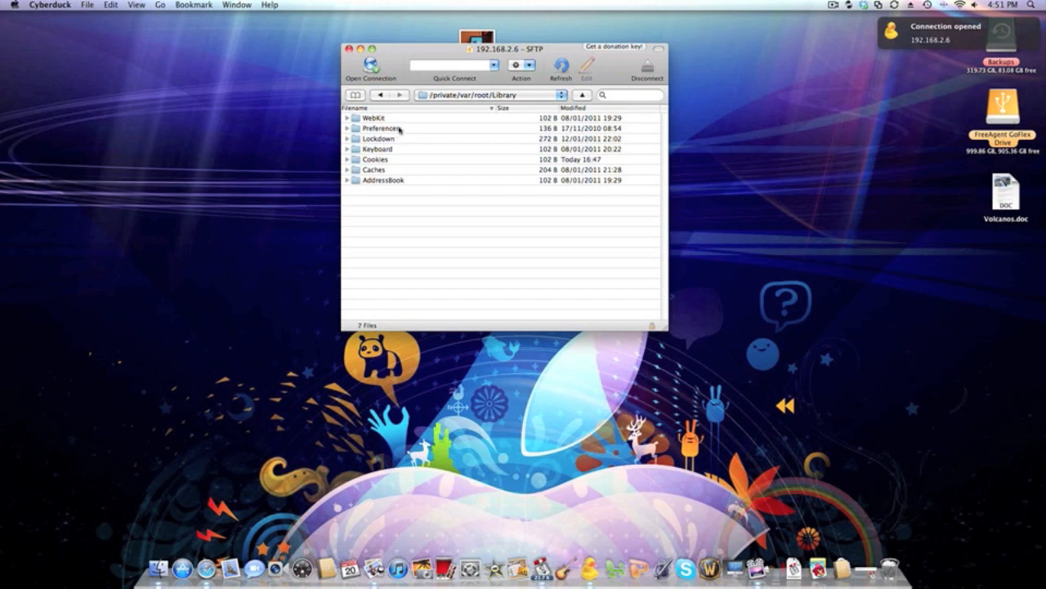
left_click(380, 95)
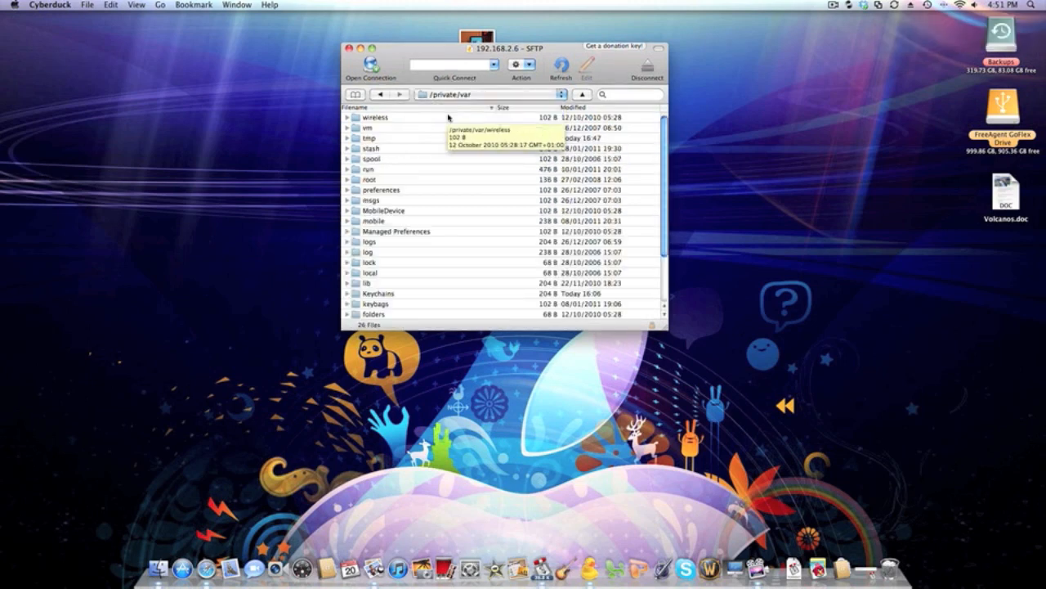
left_click(373, 221)
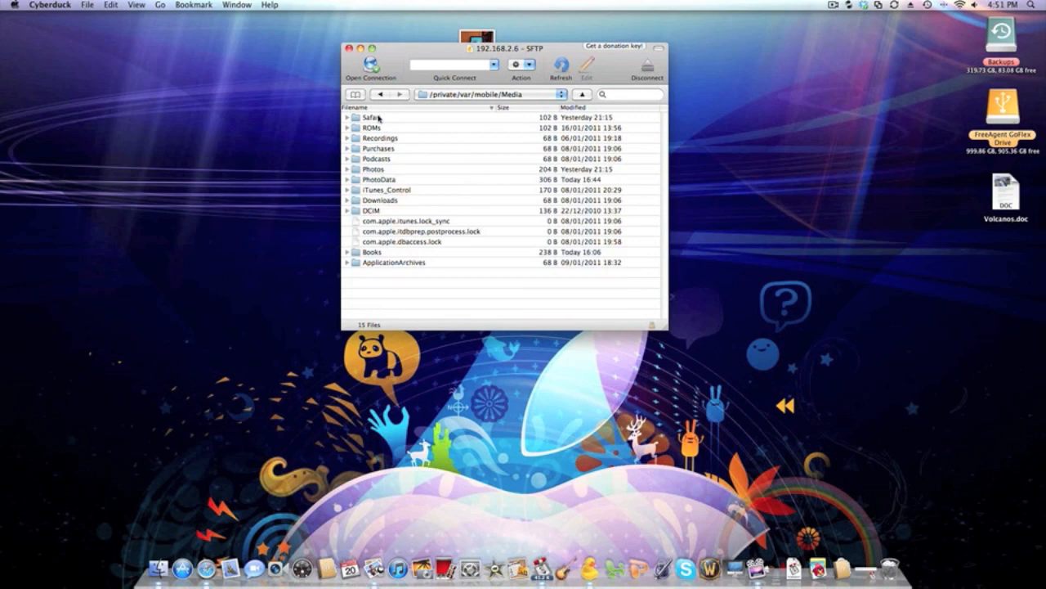
double_click(374, 127)
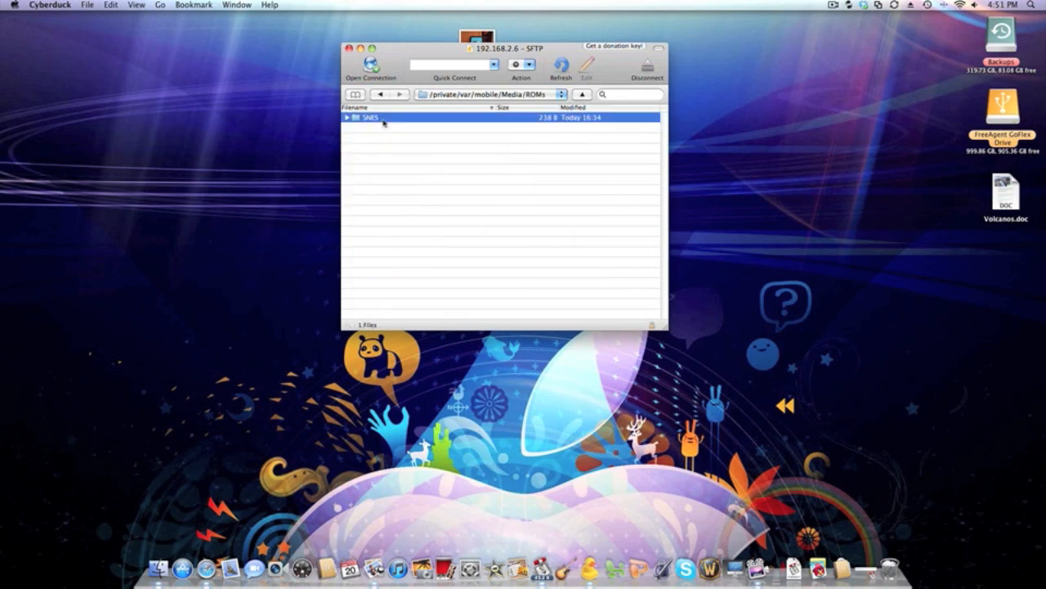
double_click(367, 118)
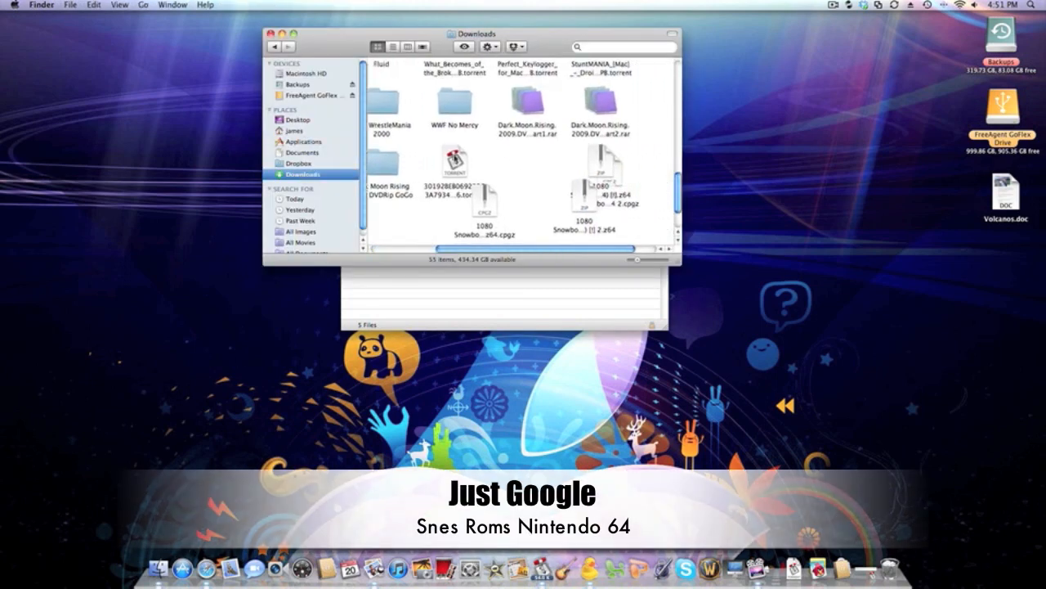
Step: Search Finder for 'wor' and select WORMS.SMC from the results
scroll("left", 3)
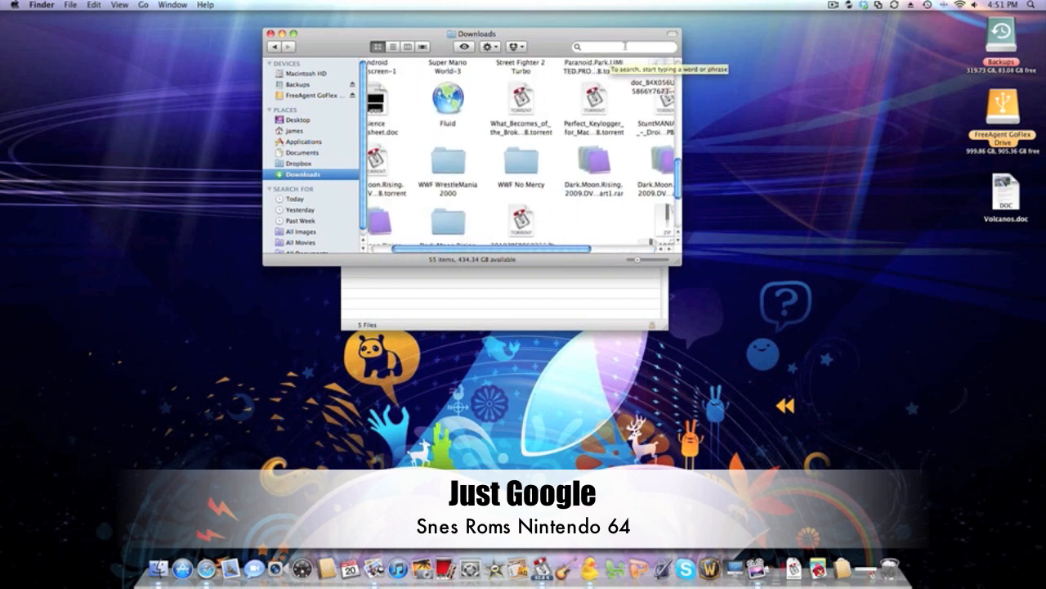
type("worms")
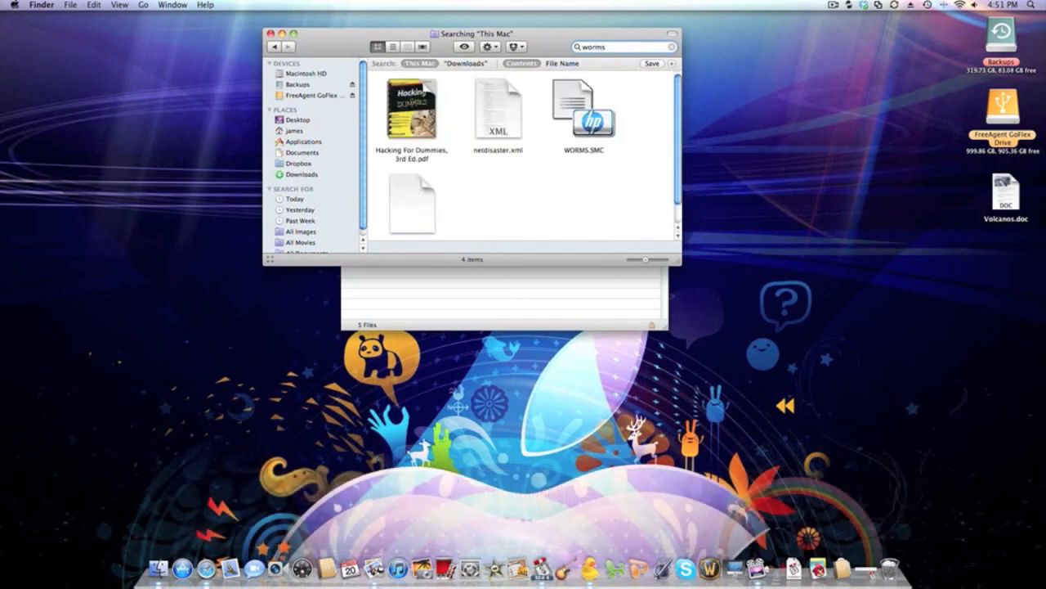
left_click(582, 107)
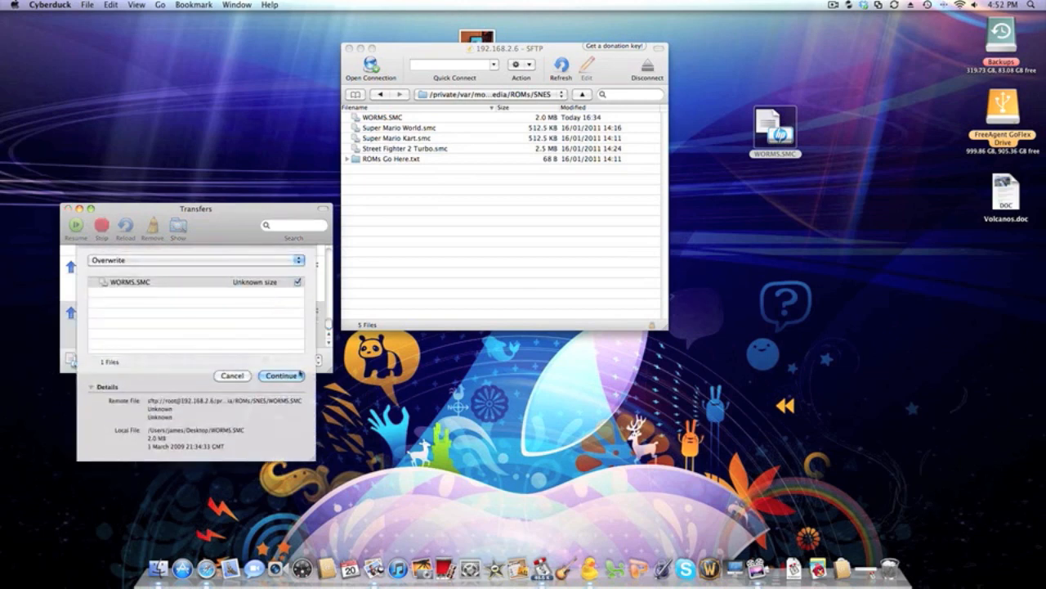
Step: Confirm overwriting the existing WORMS.SMC so the upload continues
left_click(281, 375)
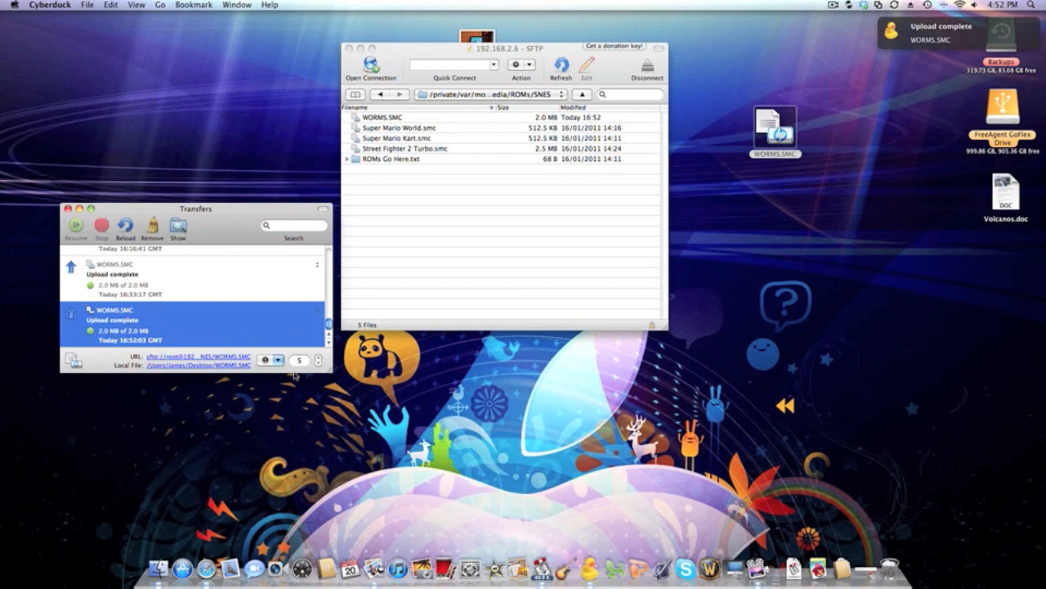
mouse_move(474, 216)
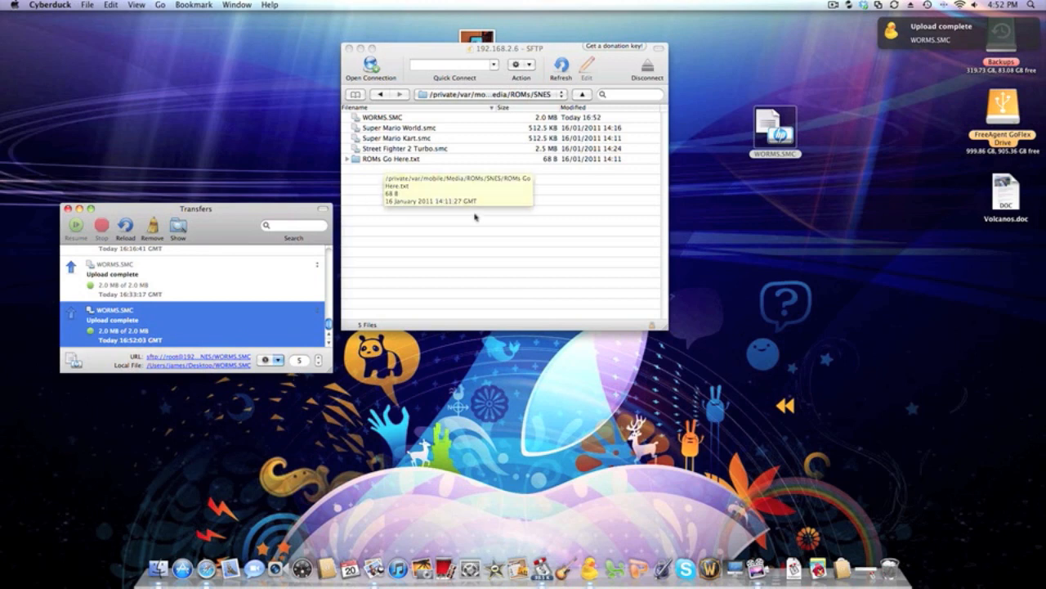